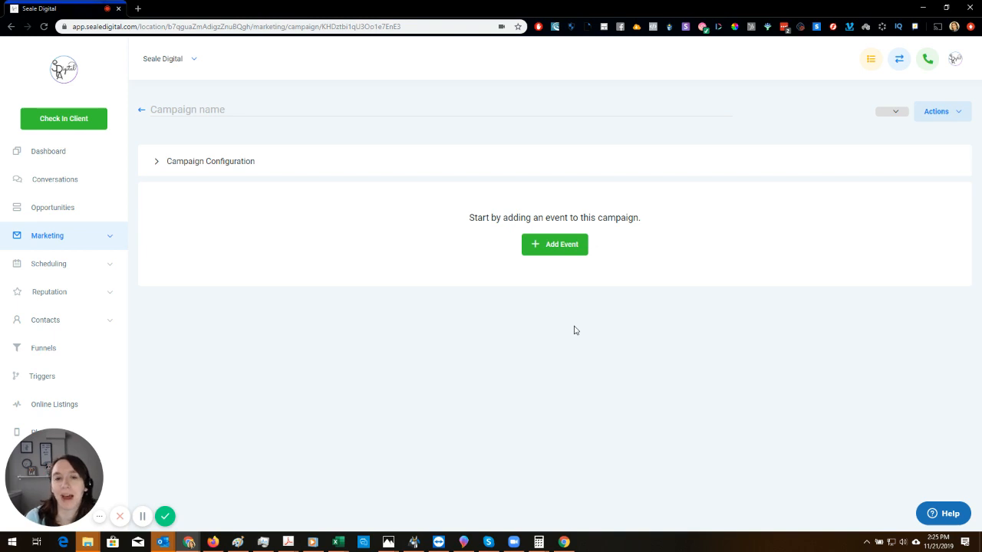
# - Open Campaign 28 and let its editor show the Manual SMS 1 event
pyautogui.click(553, 244)
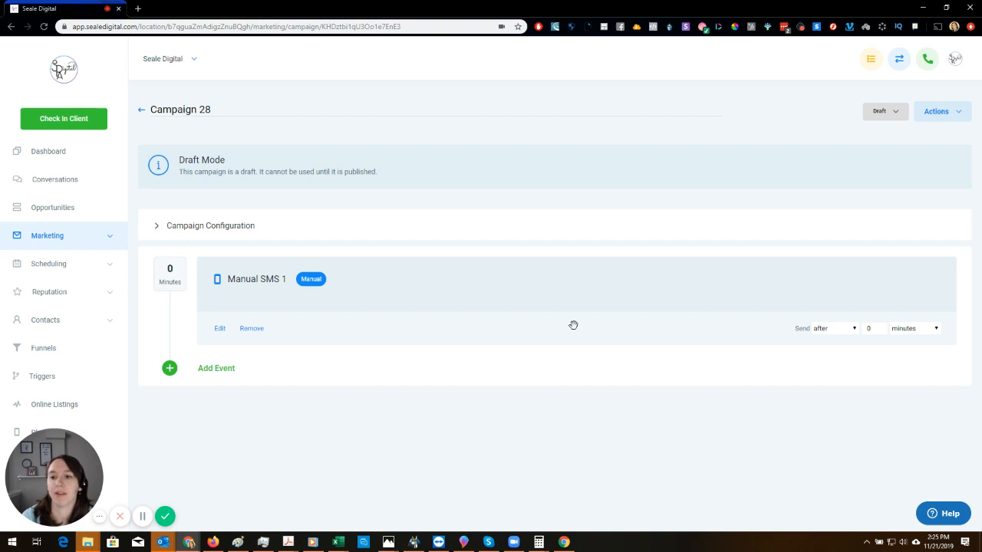
pyautogui.moveTo(457, 48)
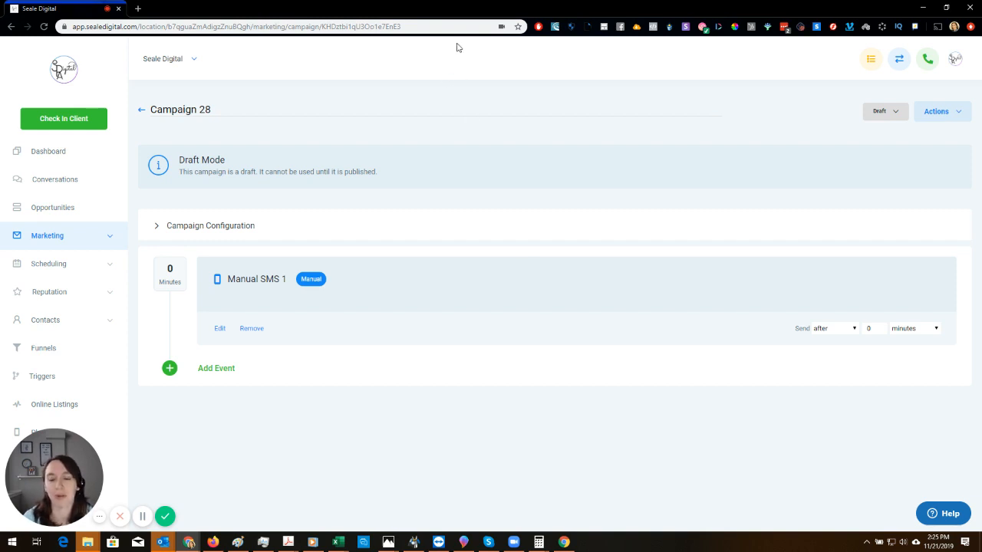
pyautogui.moveTo(258, 404)
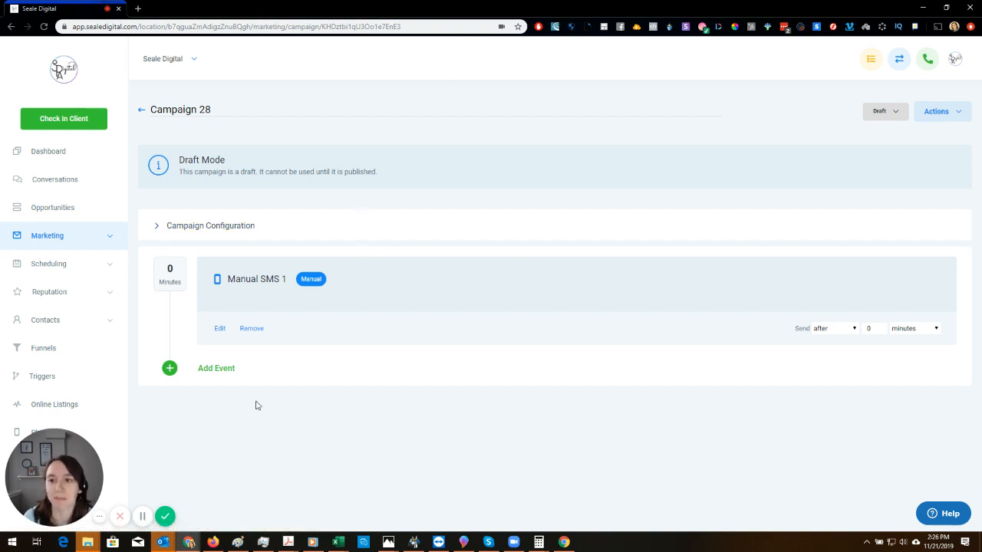
pyautogui.moveTo(240, 330)
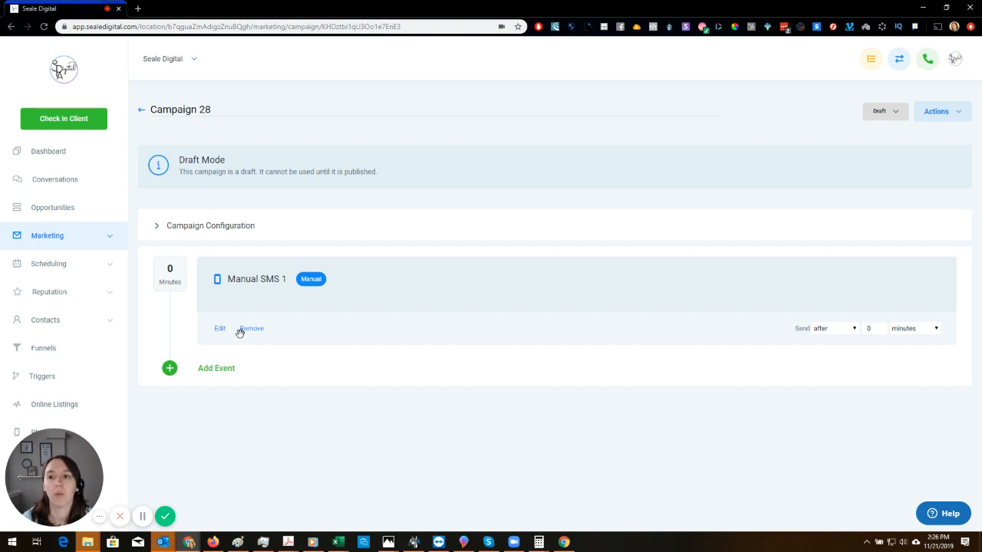
pyautogui.click(46, 235)
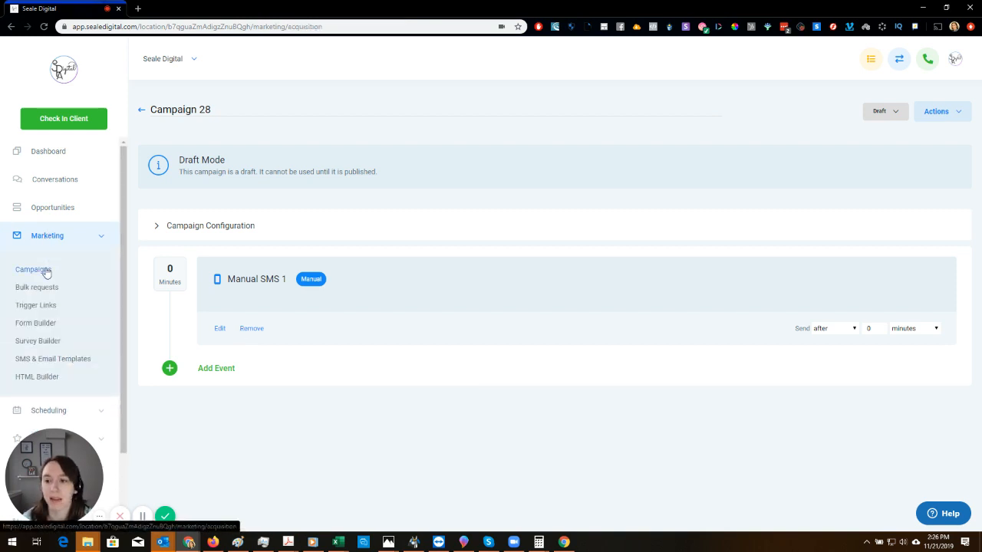
pyautogui.click(33, 269)
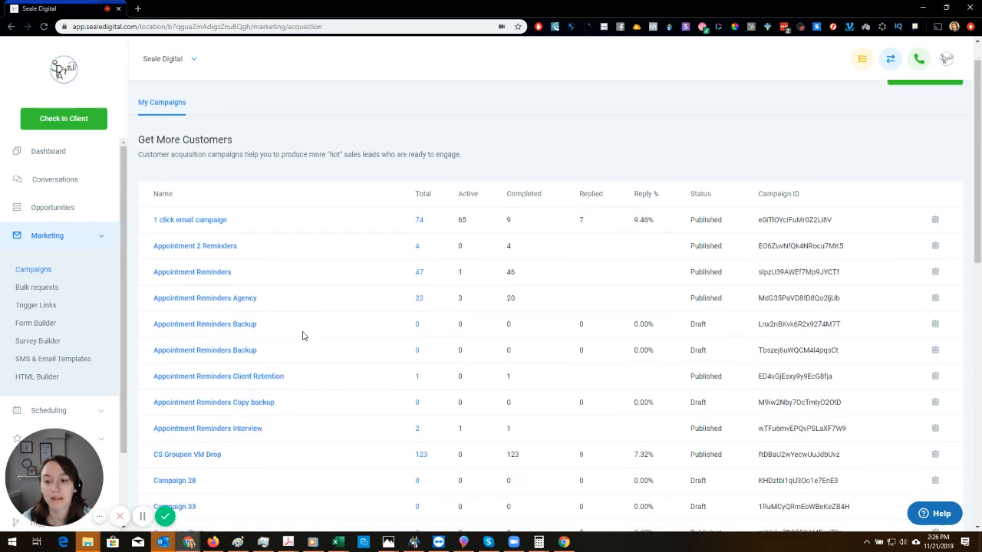
pyautogui.click(174, 366)
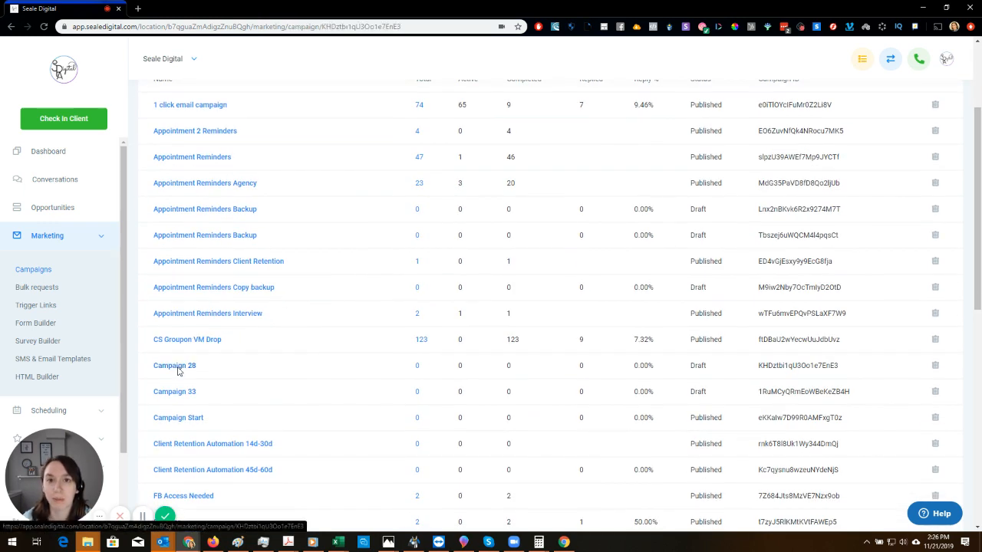
pyautogui.click(174, 366)
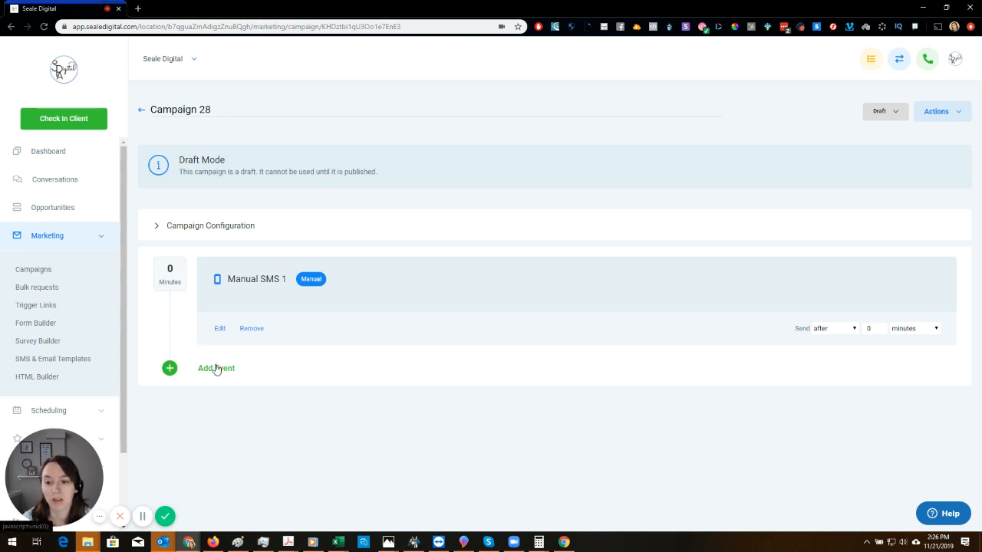
# - Add and save a task 'Follow up with {{contact.name}}' with description '1 week', due in 5 days
pyautogui.click(215, 368)
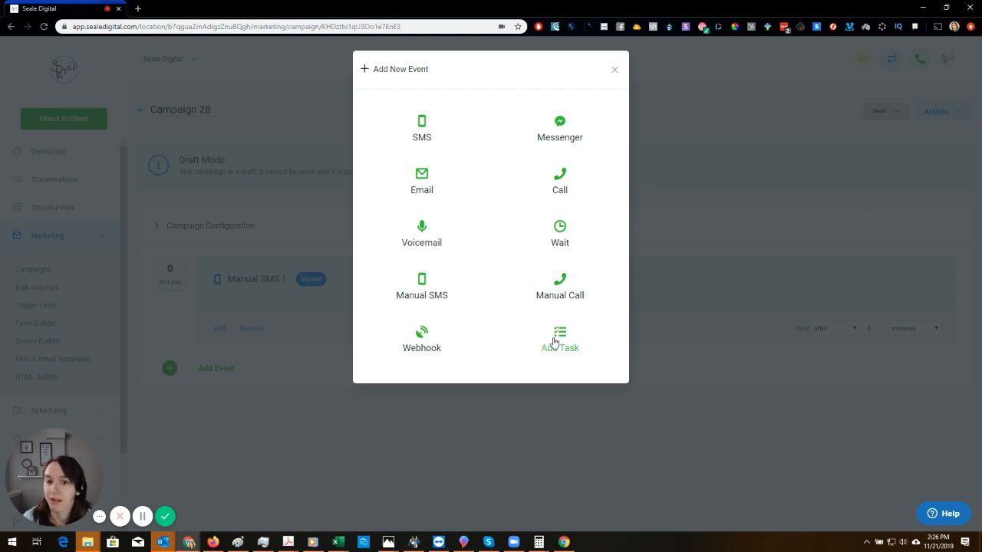
pyautogui.click(560, 337)
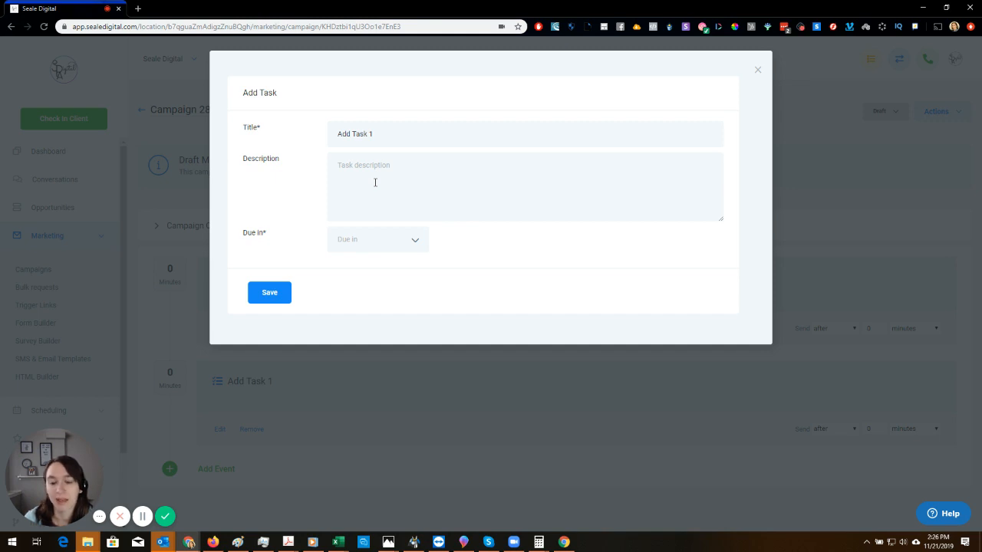
pyautogui.doubleClick(355, 133)
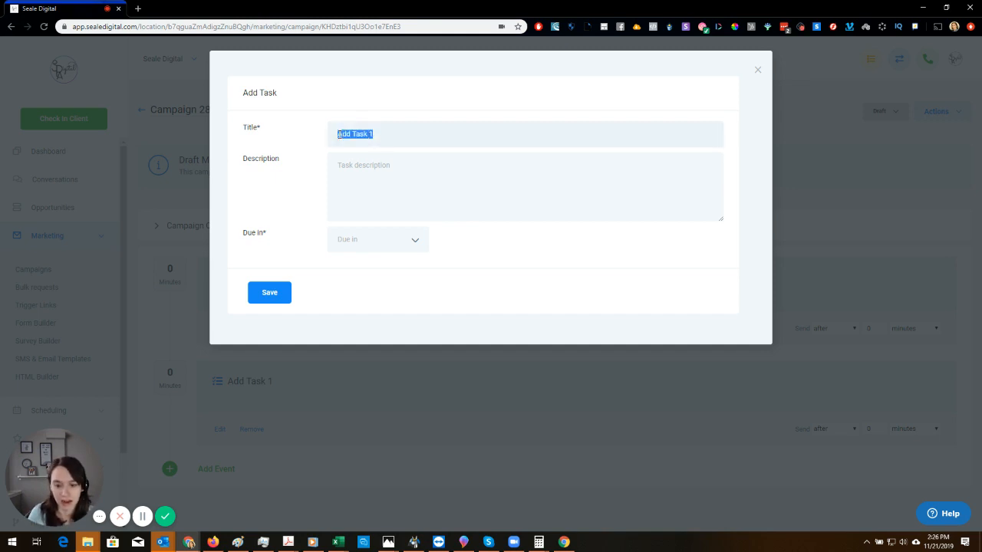
pyautogui.write('Follow up')
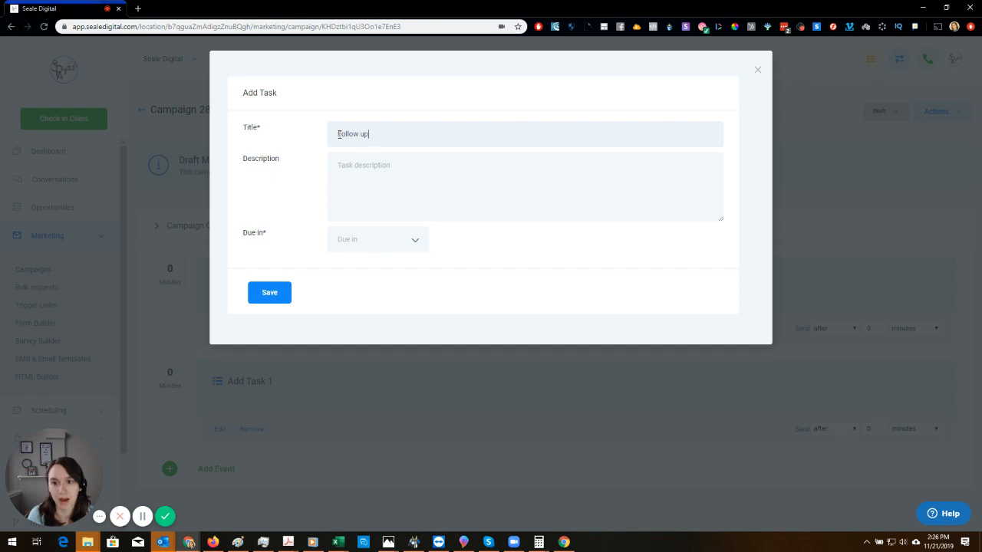
pyautogui.write('with')
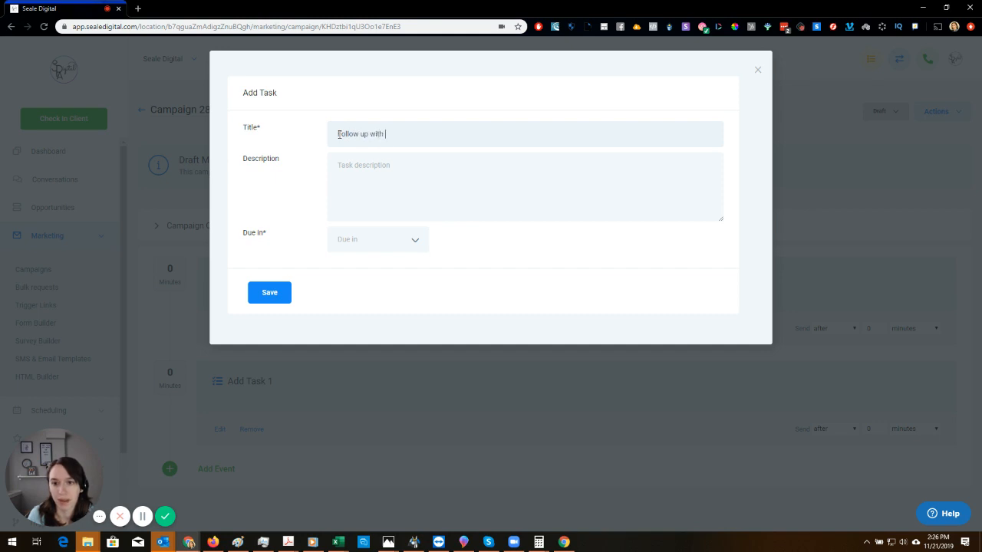
pyautogui.write('{{contact.name')
pyautogui.click(525, 187)
pyautogui.write('Check back in with them after')
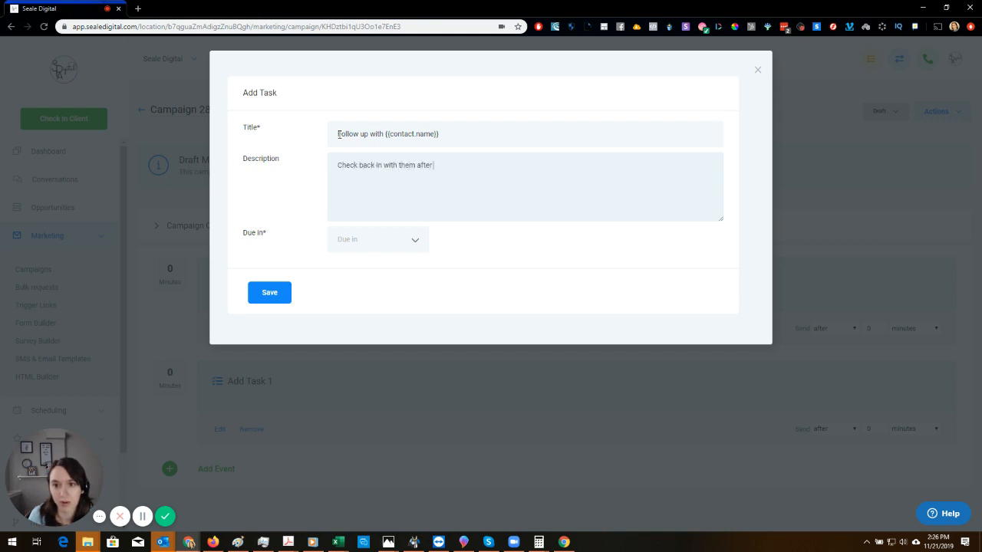
pyautogui.write('1 week')
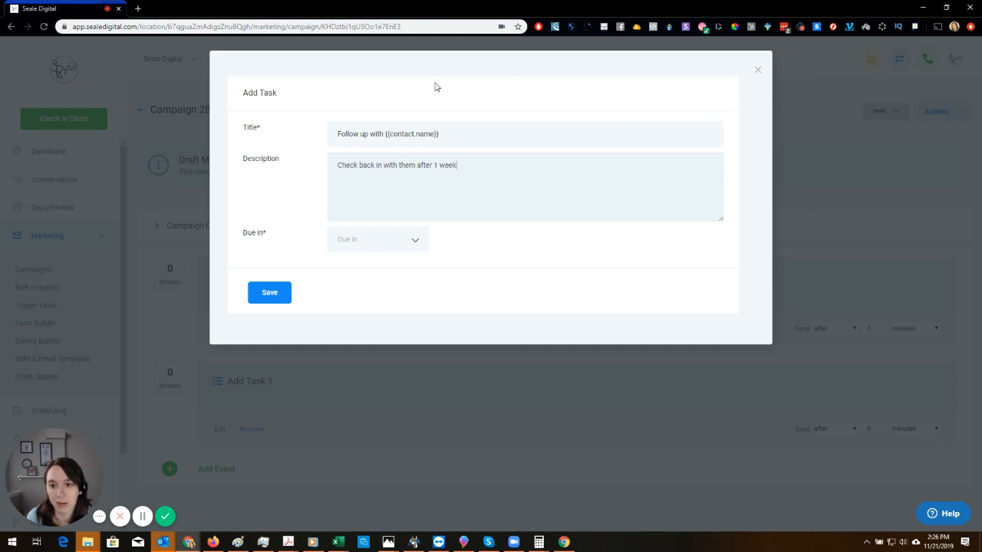
pyautogui.click(377, 239)
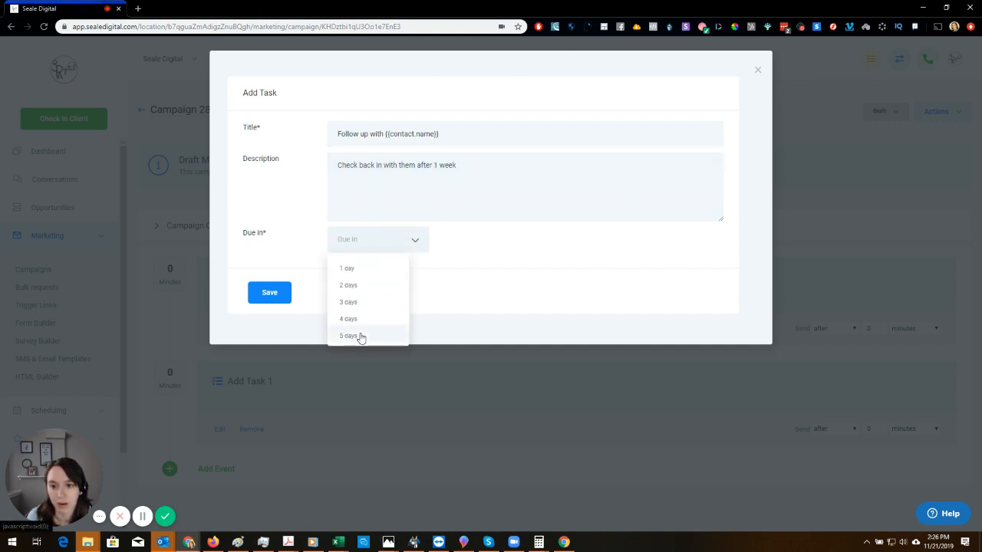
pyautogui.click(348, 335)
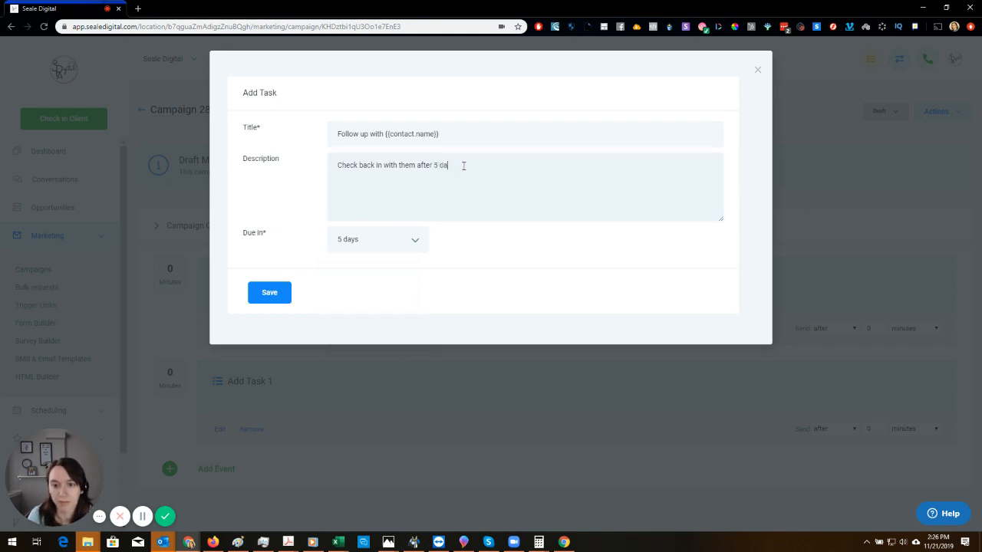
pyautogui.click(269, 292)
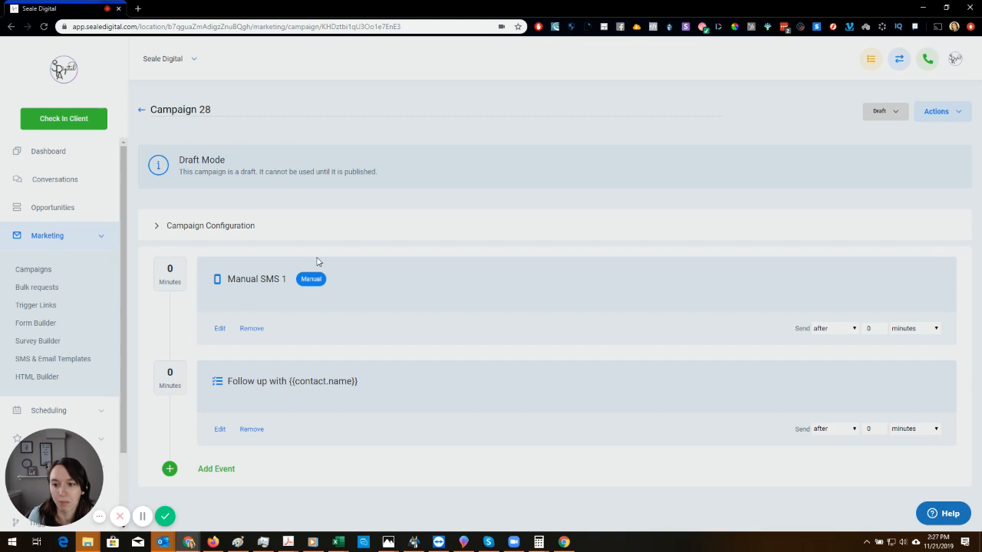
pyautogui.moveTo(308, 382)
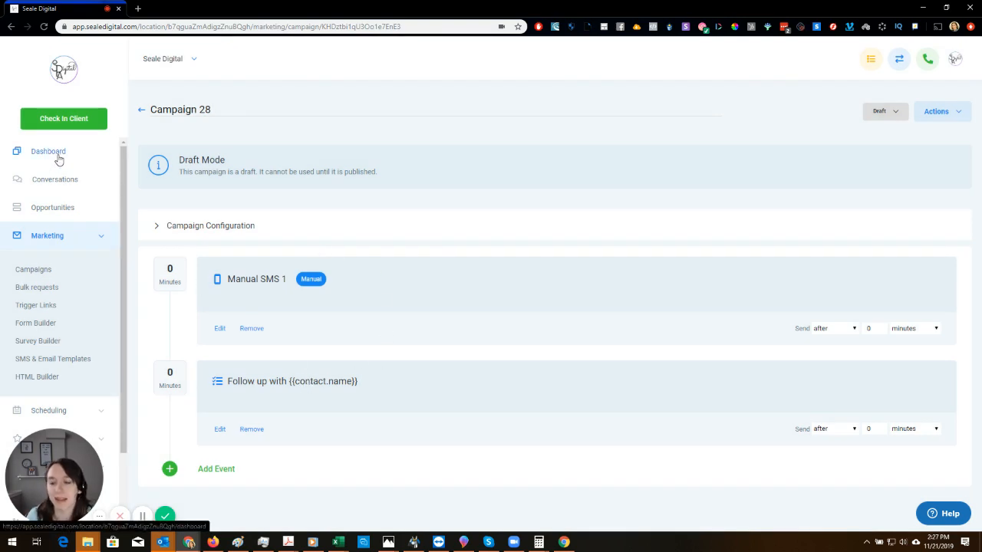
# - Switch to the Dashboard from the left sidebar
pyautogui.click(47, 151)
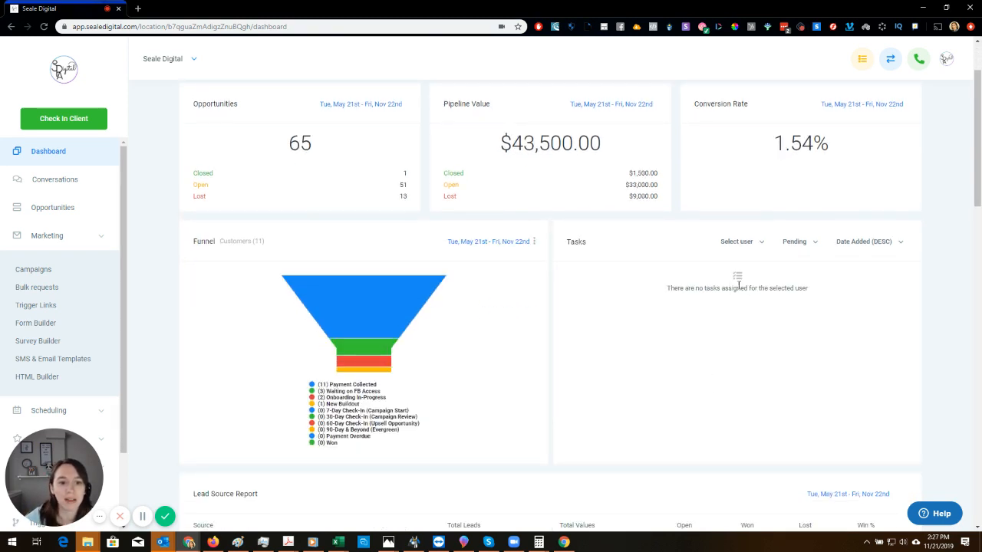
pyautogui.moveTo(843, 408)
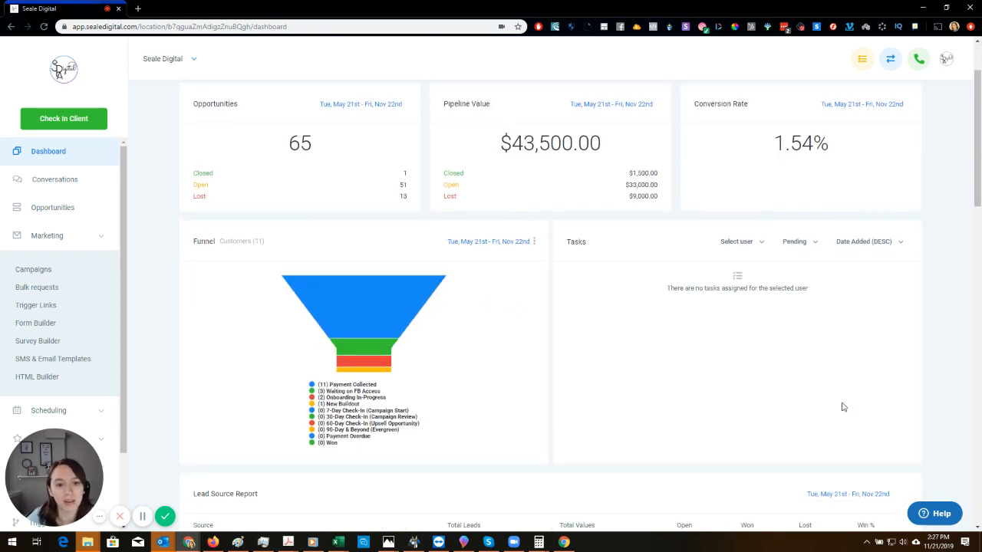
pyautogui.moveTo(798, 413)
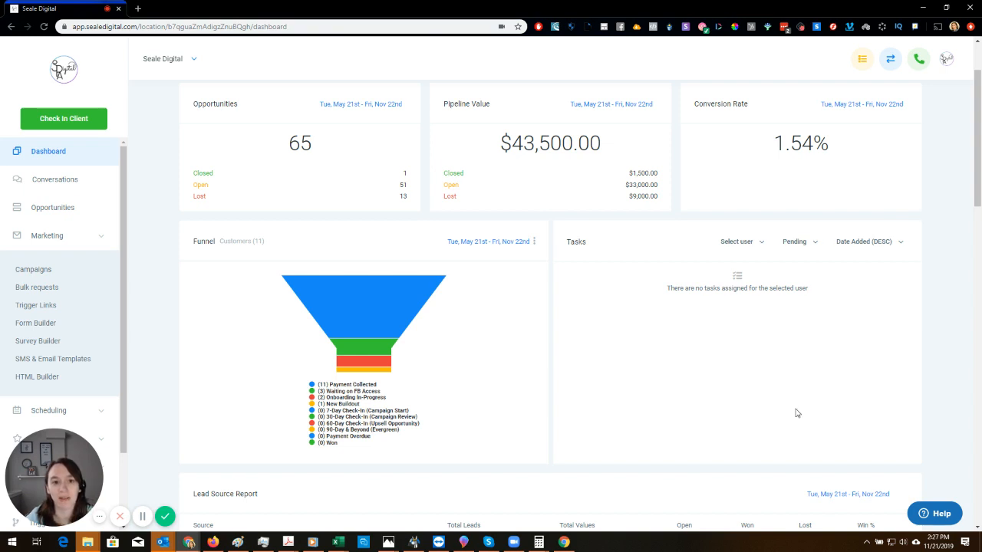
pyautogui.moveTo(722, 352)
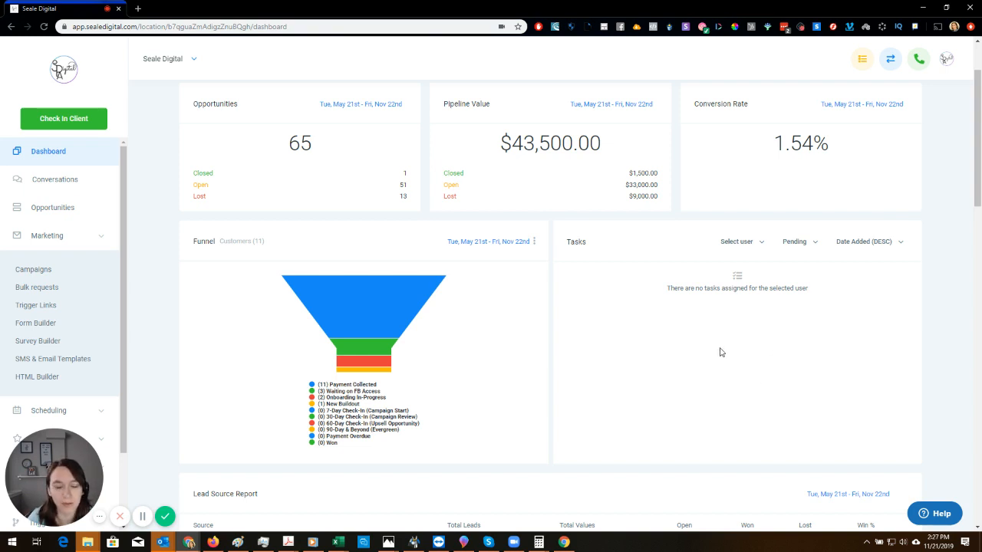
pyautogui.moveTo(693, 322)
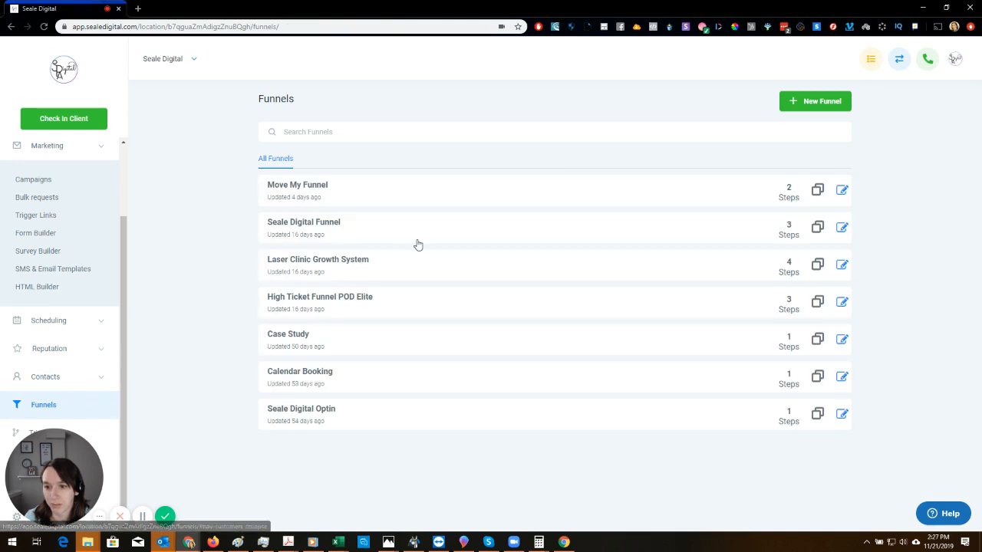
pyautogui.moveTo(359, 402)
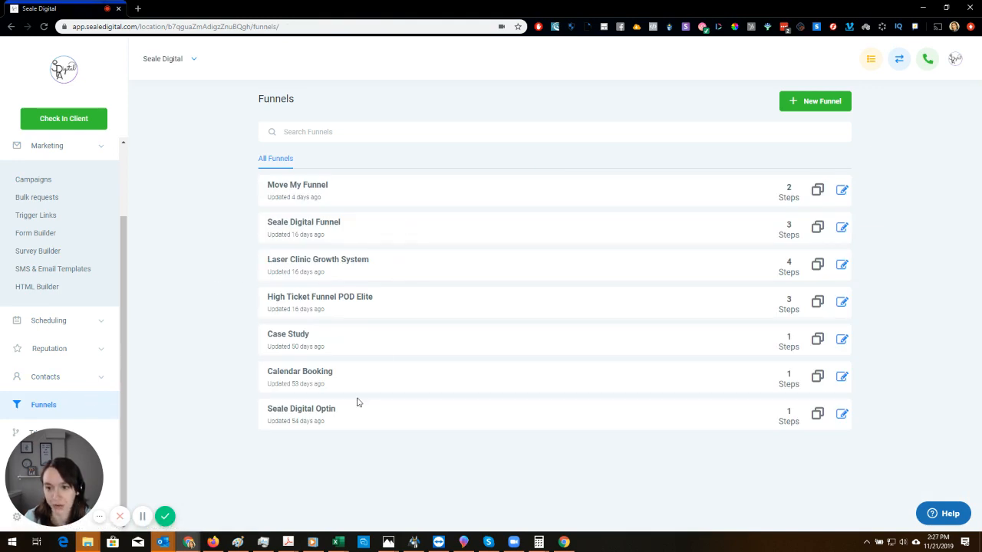
pyautogui.moveTo(325, 381)
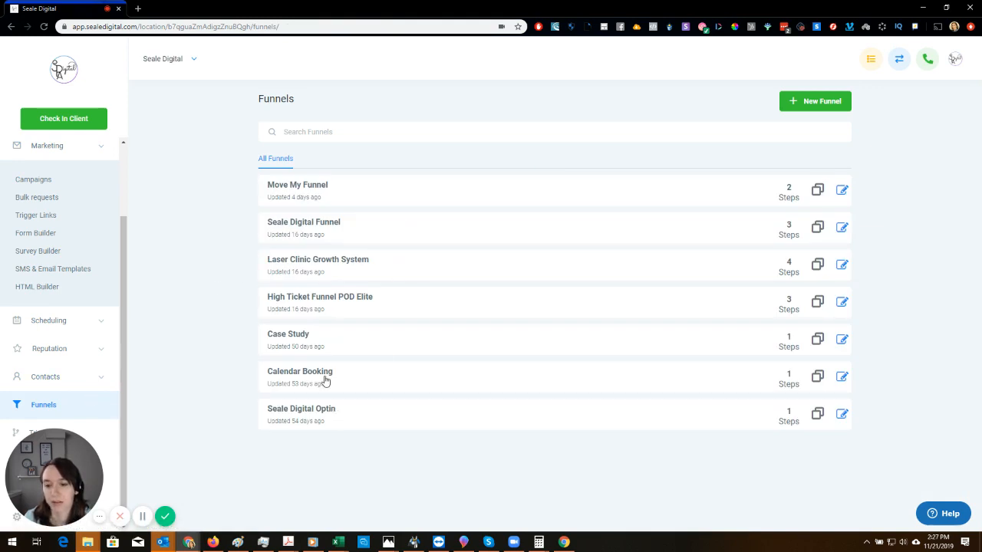
# - Open the Calendar Booking funnel and edit its Book Now page
pyautogui.click(299, 371)
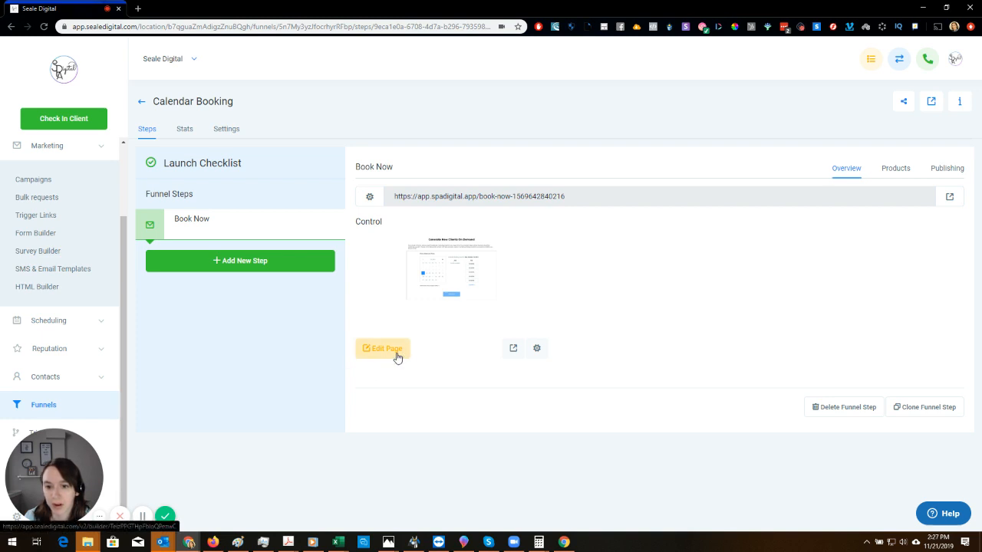
pyautogui.click(381, 349)
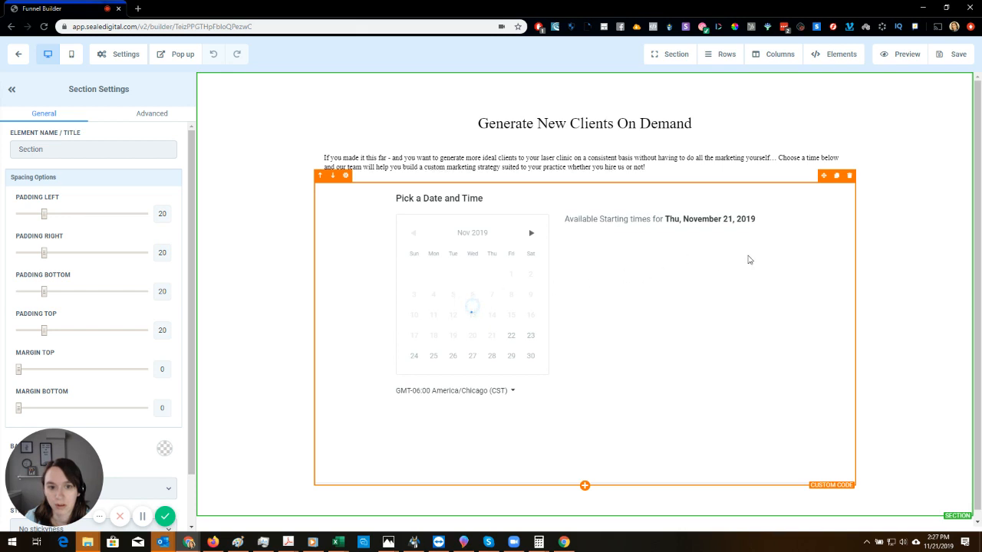
# - Add a Survey element below the calendar and set it to GHL Onboarding
pyautogui.click(530, 336)
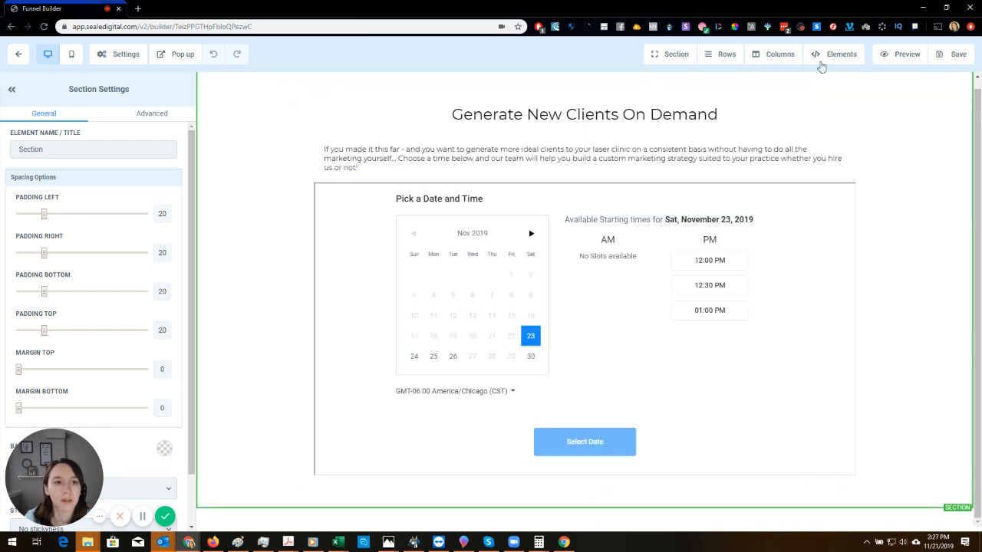
pyautogui.click(835, 53)
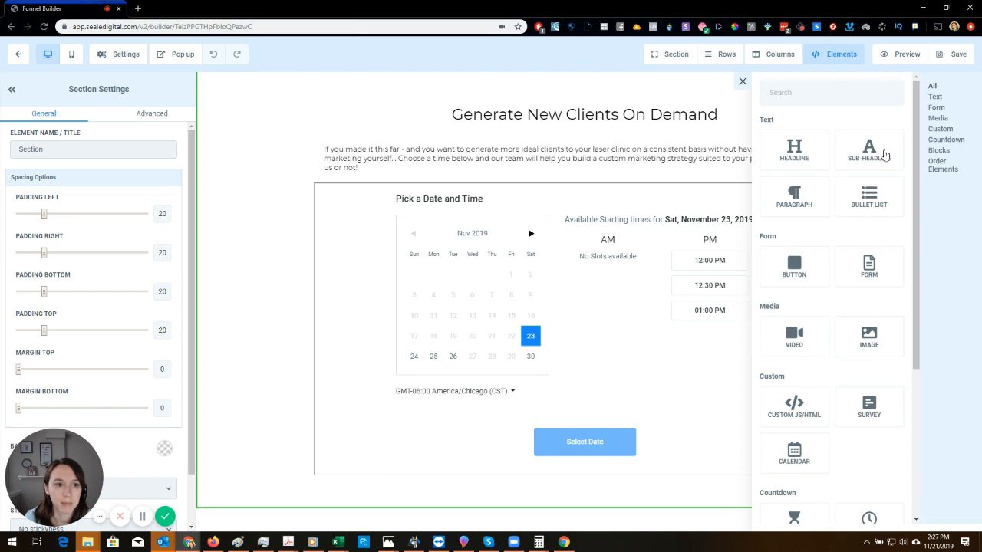
pyautogui.moveTo(868, 207)
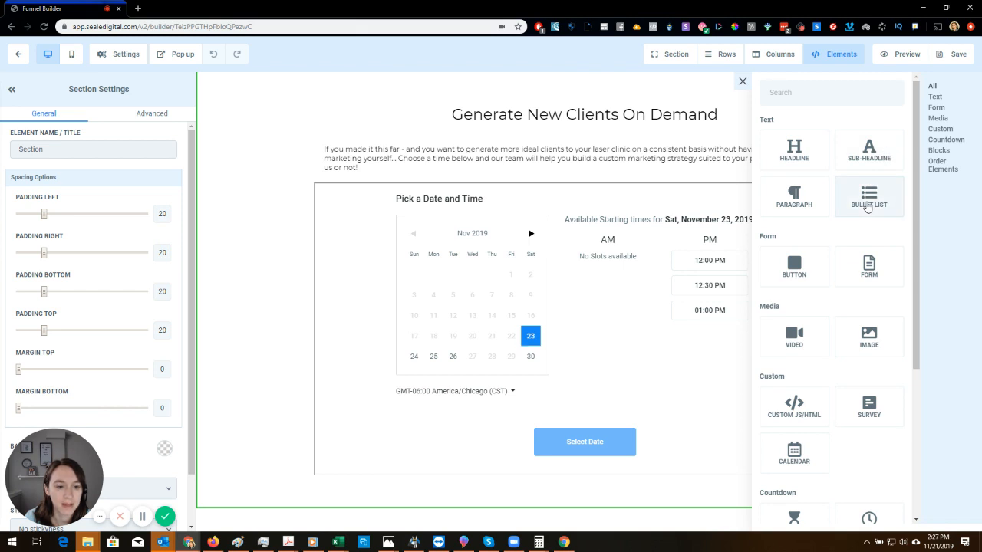
pyautogui.moveTo(869, 407)
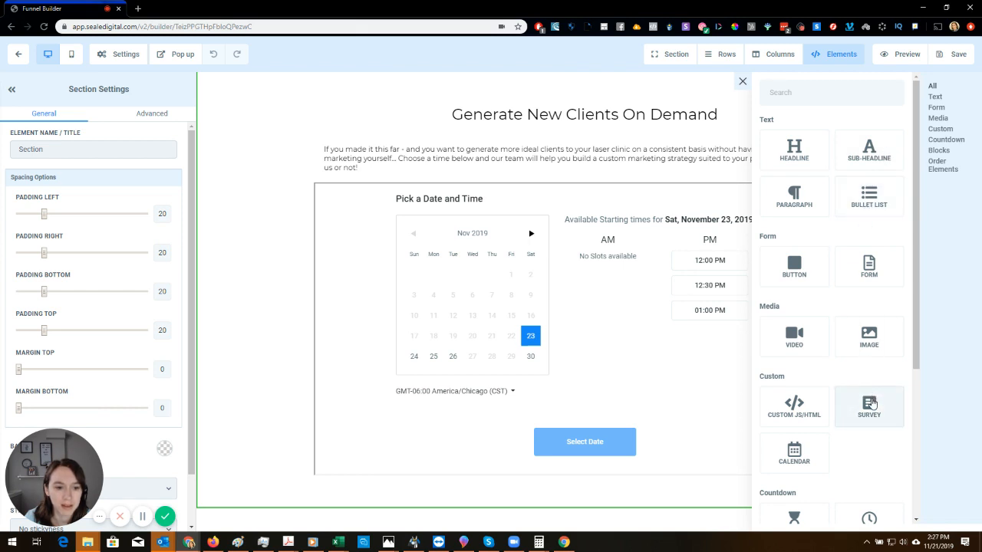
pyautogui.click(869, 406)
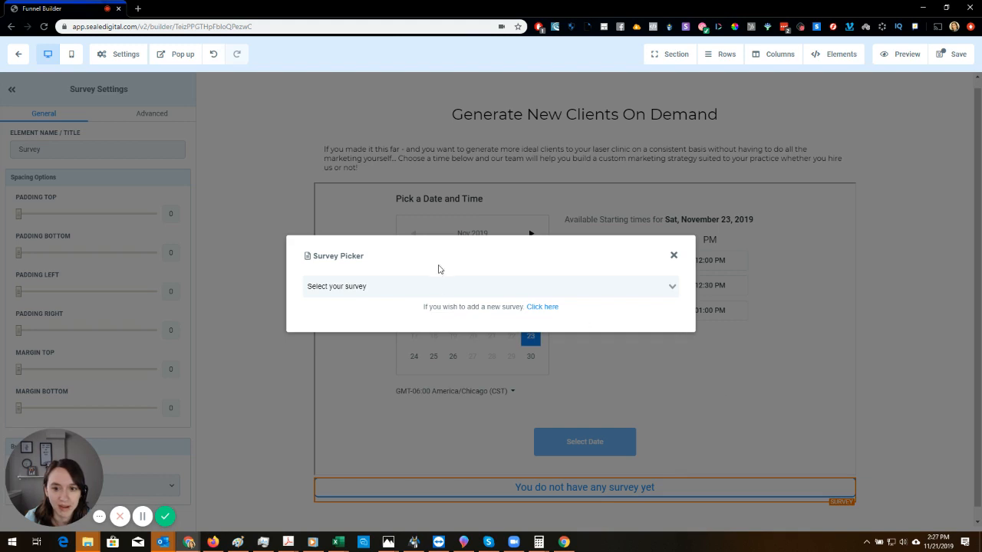
pyautogui.click(674, 254)
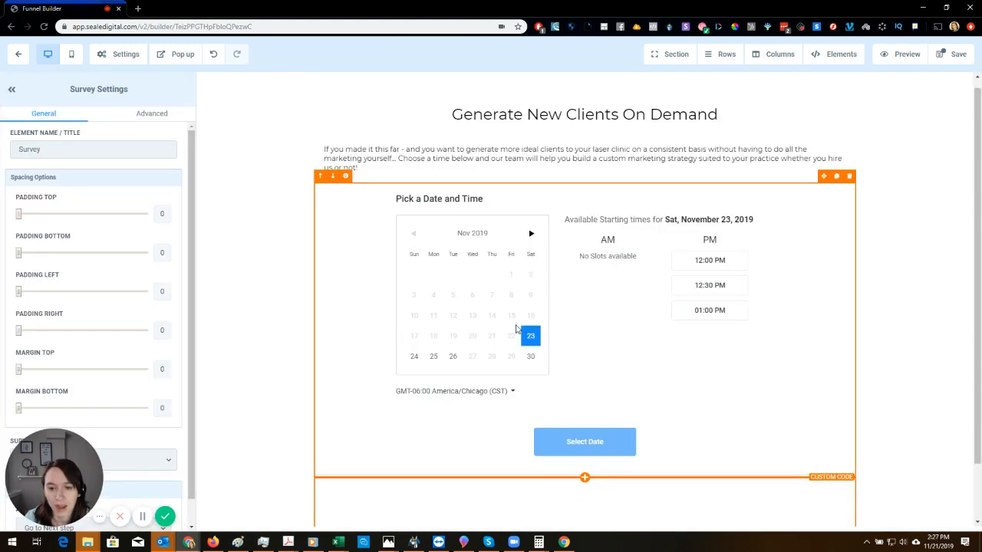
pyautogui.scroll(-3)
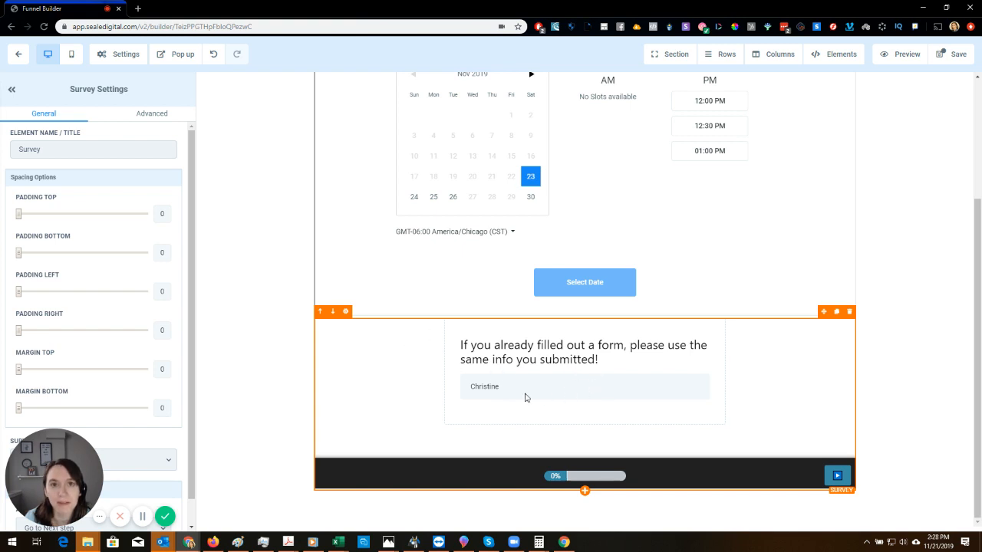
pyautogui.scroll(-3)
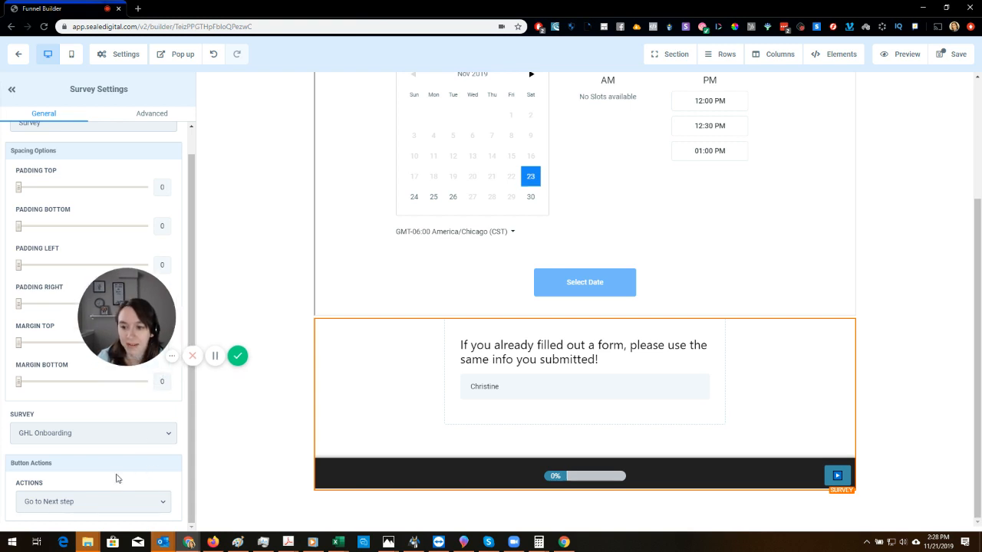
# - Try leaving the page builder, triggering the unsaved-changes warning
pyautogui.click(92, 502)
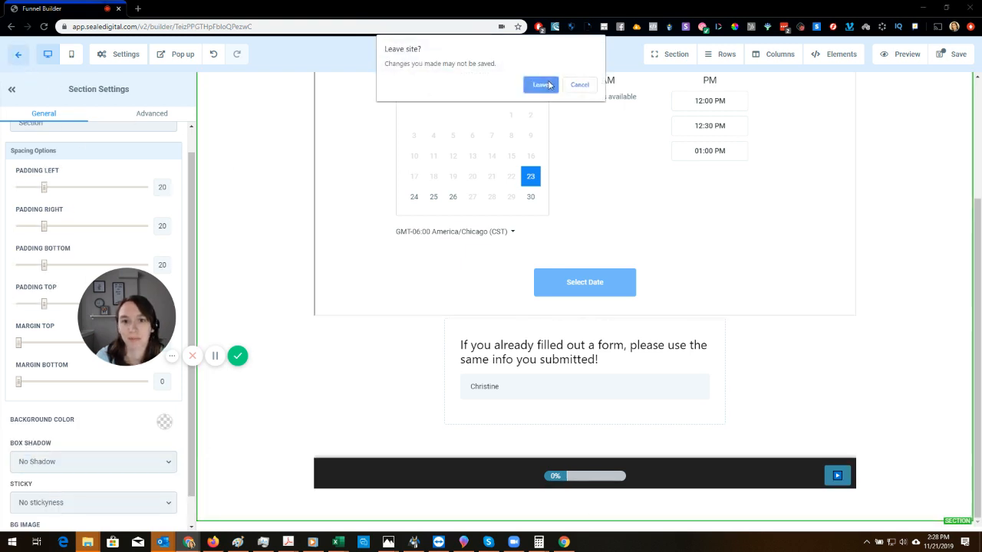
# - Confirm Leave in the Leave site? prompt to return to the funnel steps
pyautogui.click(540, 85)
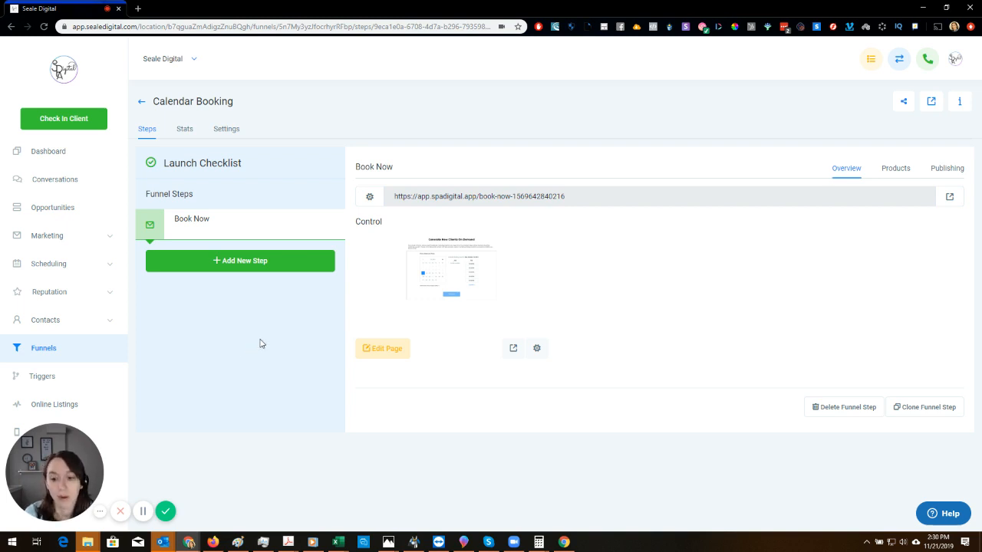
pyautogui.moveTo(427, 371)
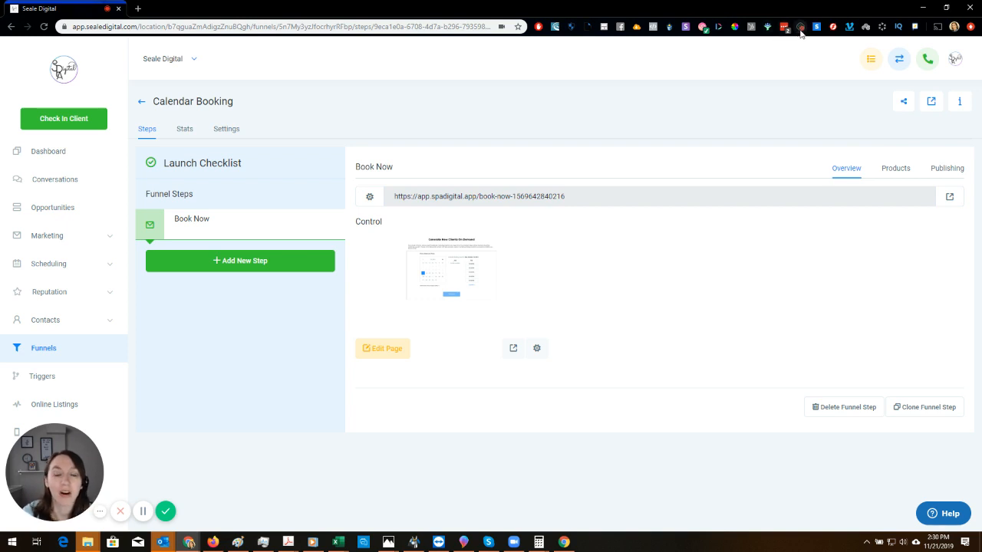
pyautogui.moveTo(794, 26)
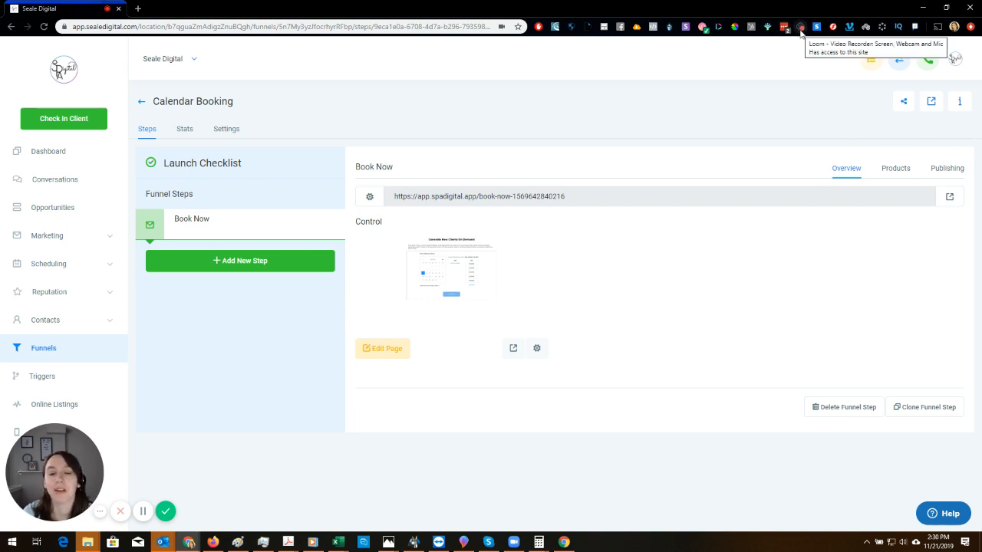